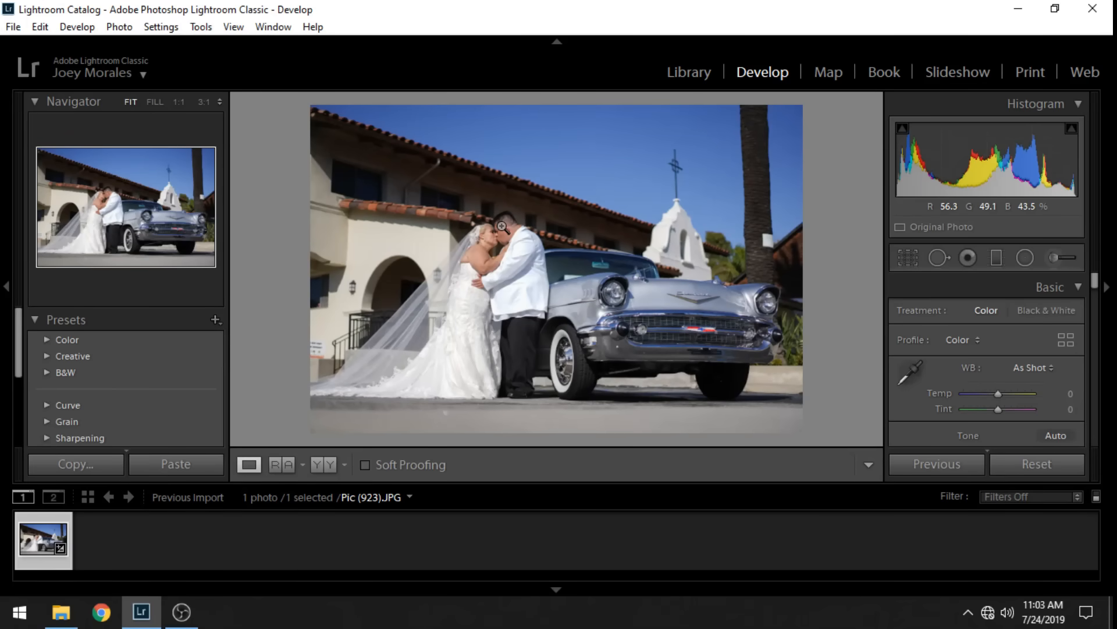
{"action": "mouse_move", "coordinate": [439, 147]}
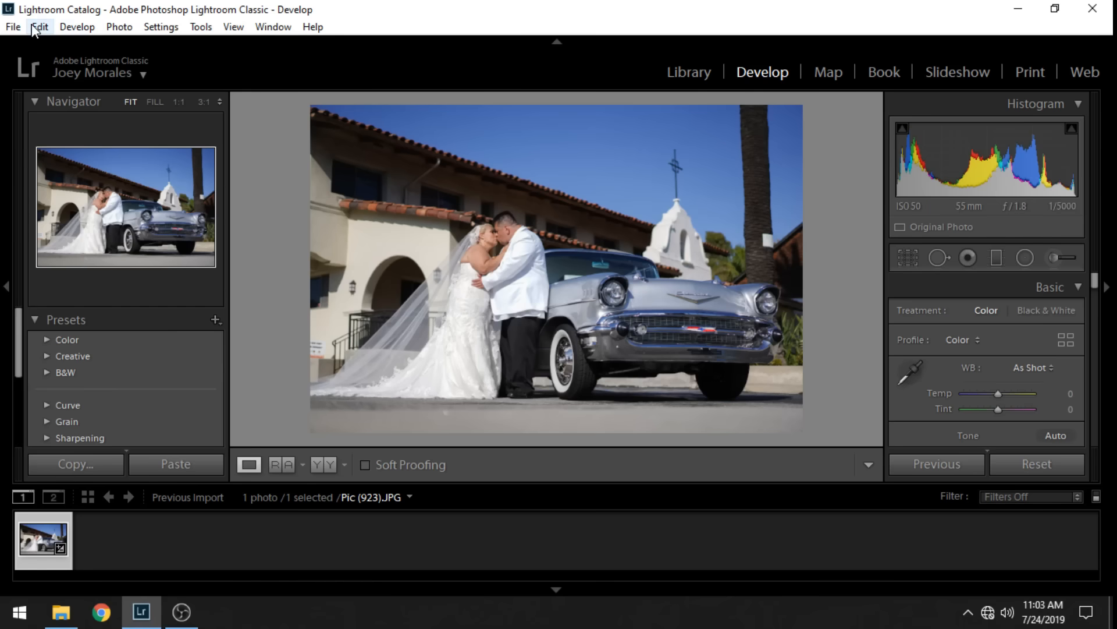
Open the Edit menu from the menu bar.
{"action": "left_click", "coordinate": [39, 26]}
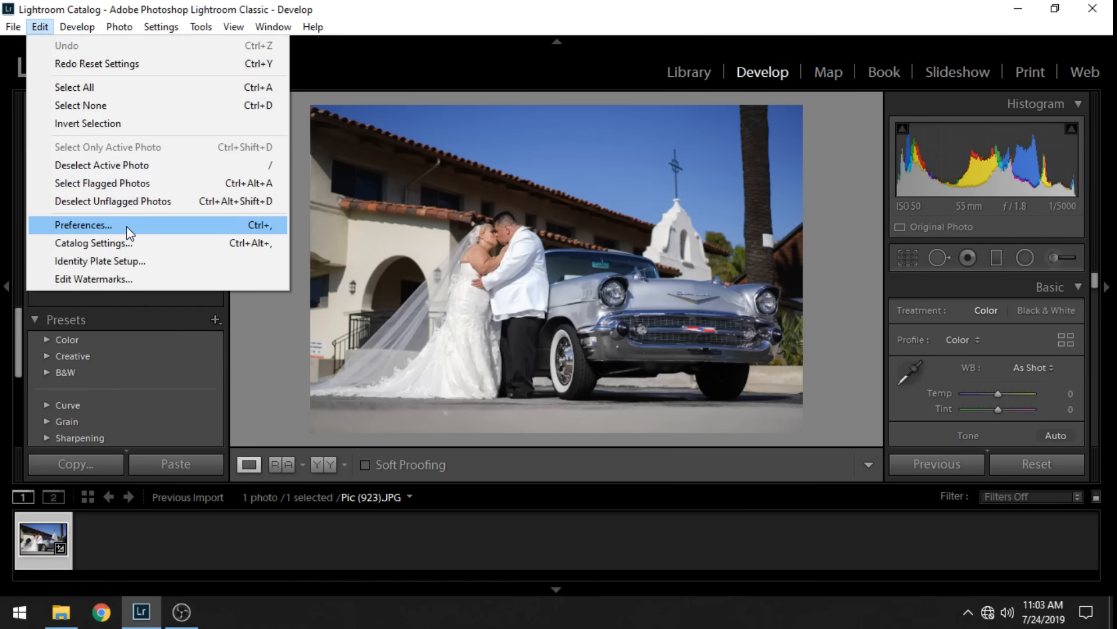
Open Preferences on the Presets settings showing the preset storage location.
{"action": "left_click", "coordinate": [83, 225]}
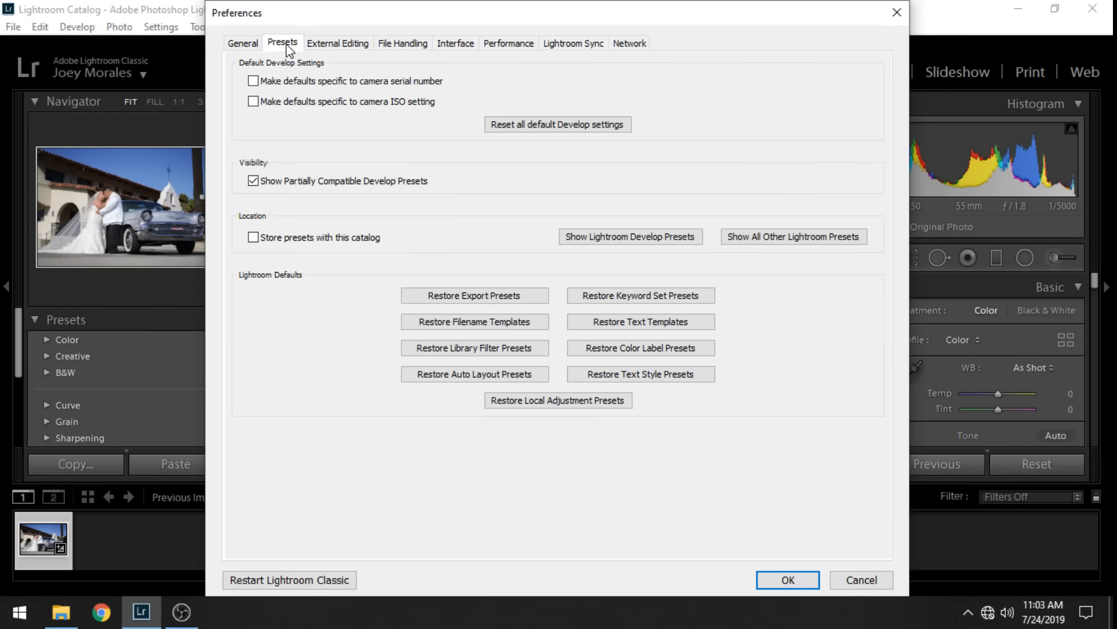
{"action": "mouse_move", "coordinate": [278, 50]}
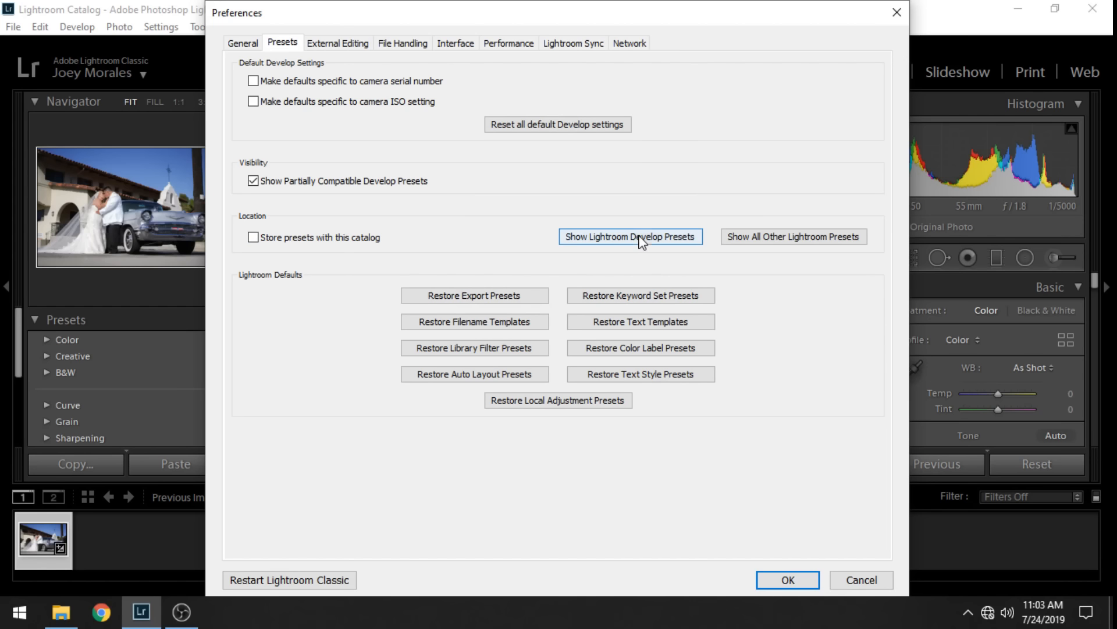
{"action": "mouse_move", "coordinate": [792, 235]}
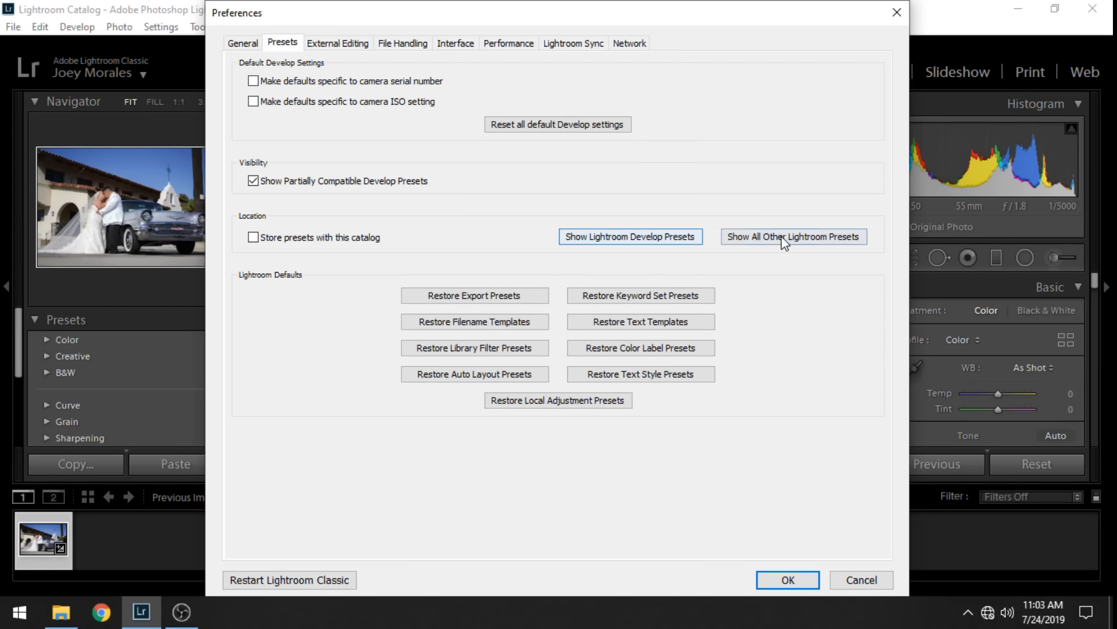
{"action": "mouse_move", "coordinate": [726, 247]}
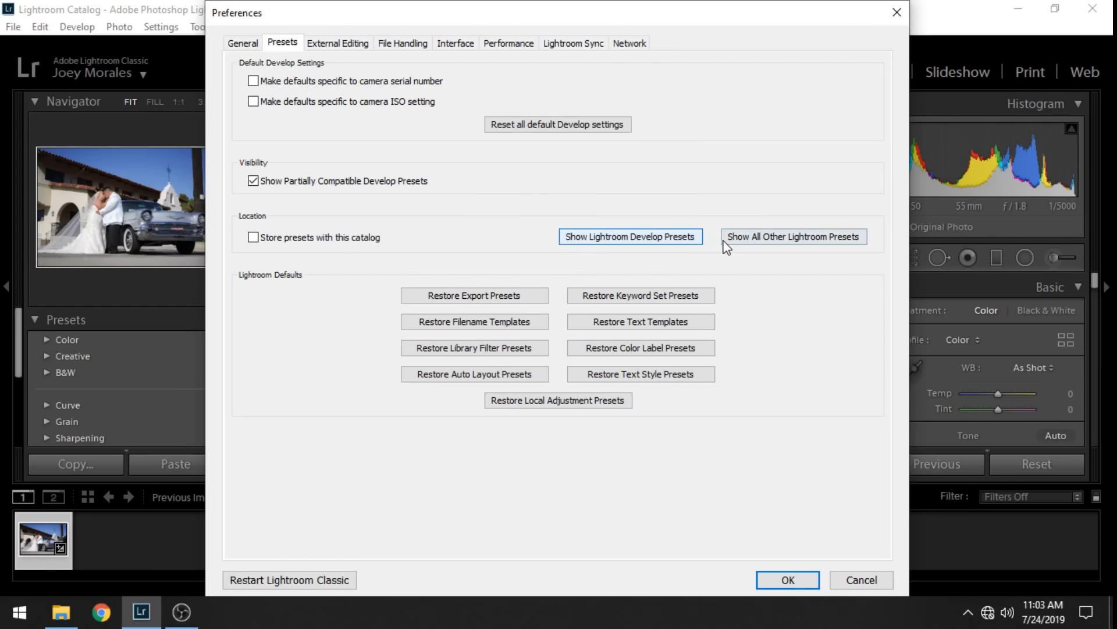
{"action": "mouse_move", "coordinate": [630, 245]}
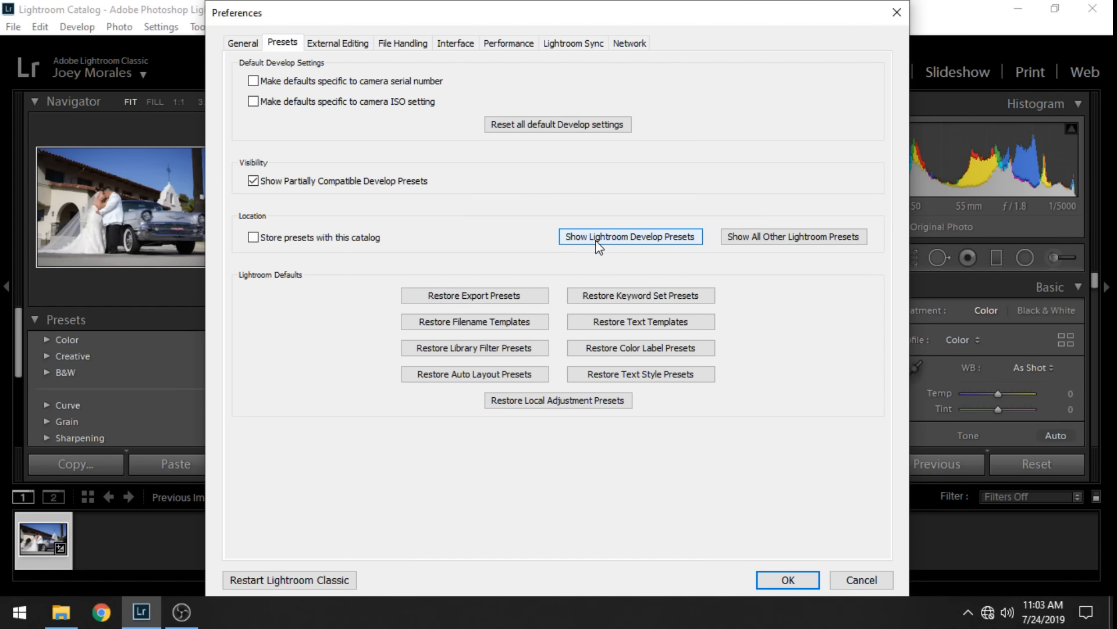
{"action": "mouse_move", "coordinate": [759, 232]}
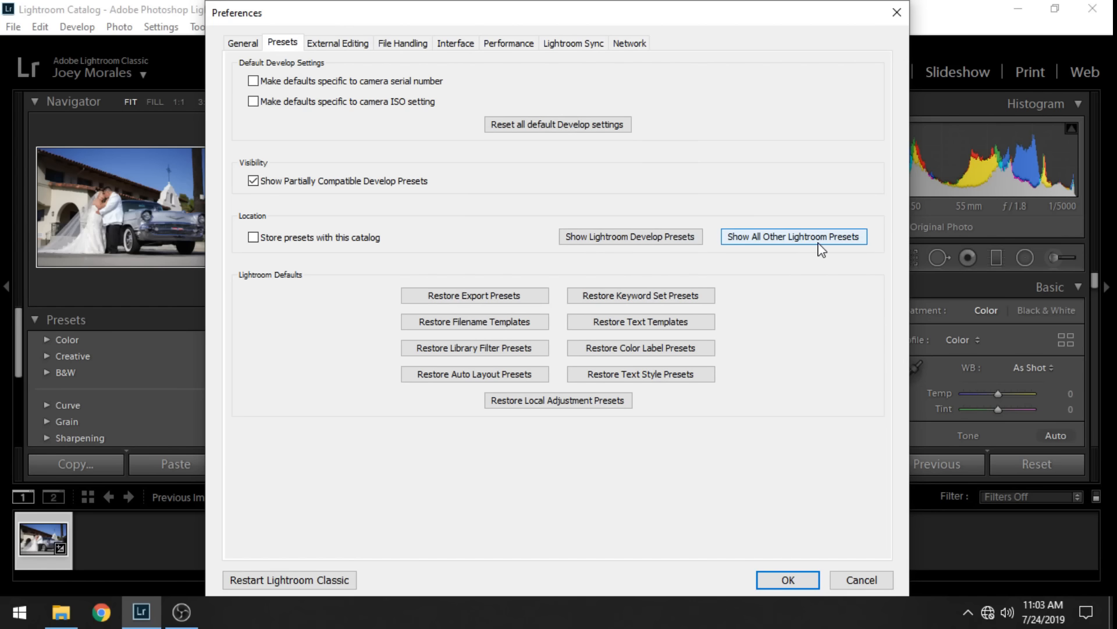
{"action": "mouse_move", "coordinate": [711, 245]}
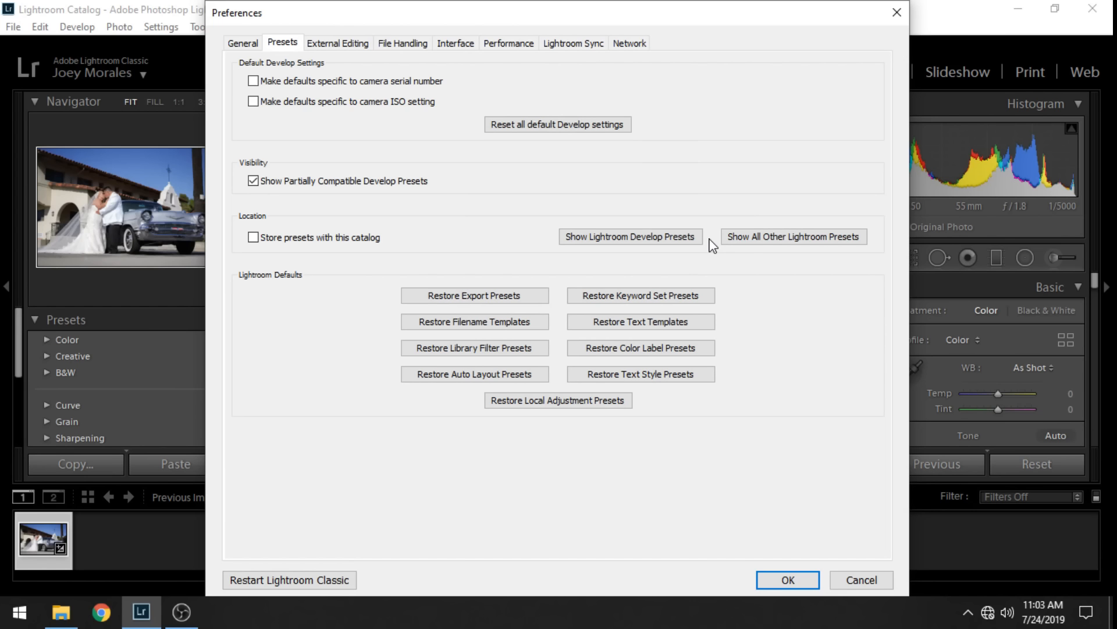
{"action": "mouse_move", "coordinate": [680, 253]}
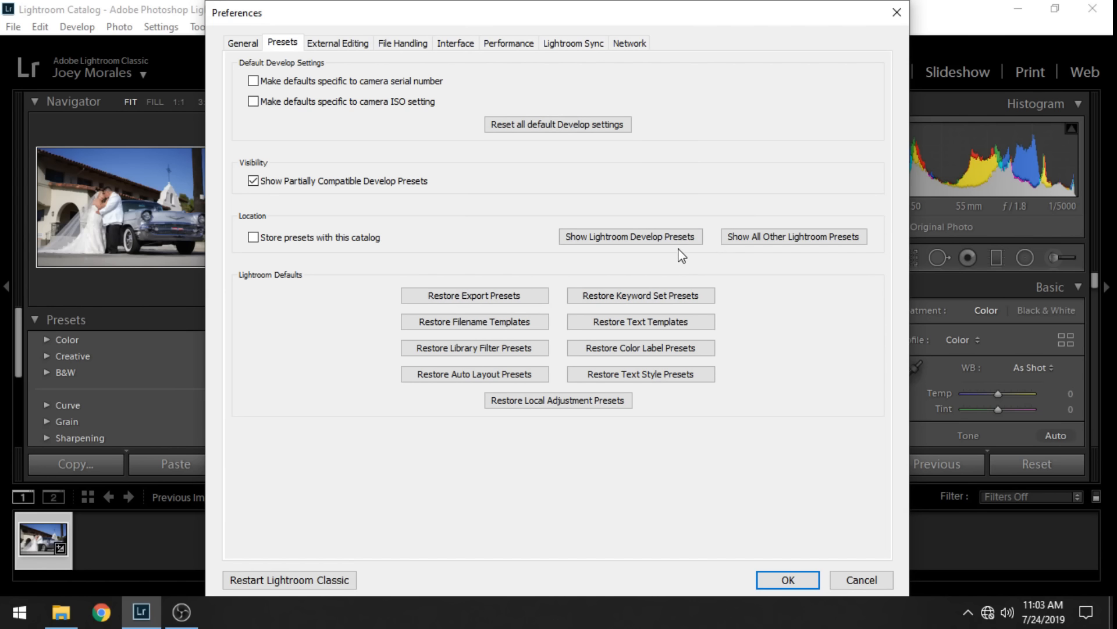
{"action": "mouse_move", "coordinate": [705, 235]}
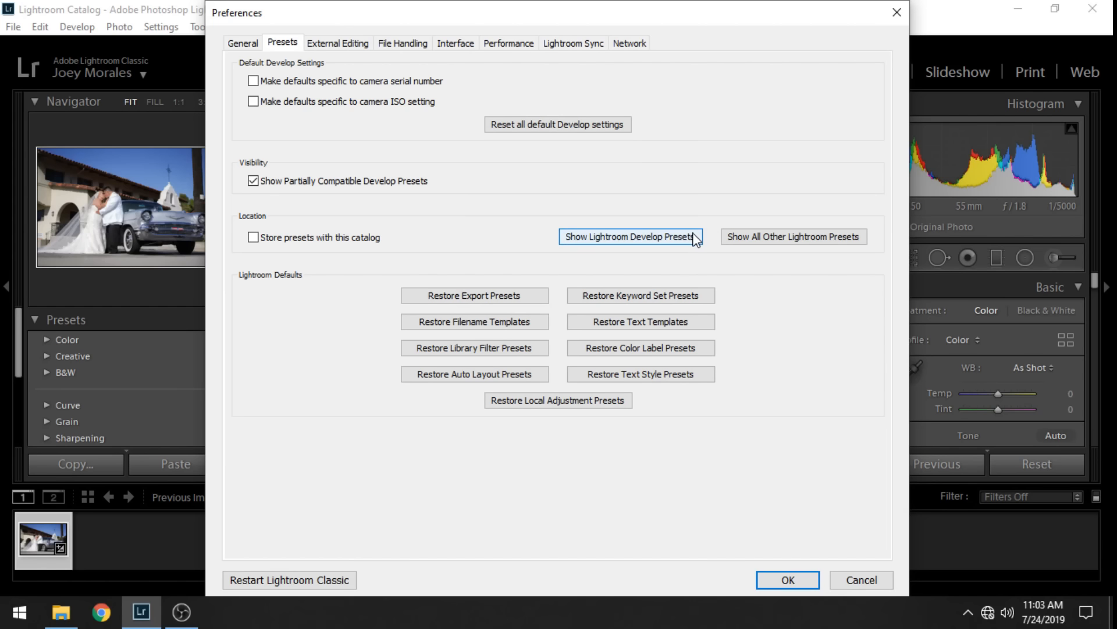
{"action": "mouse_move", "coordinate": [623, 247]}
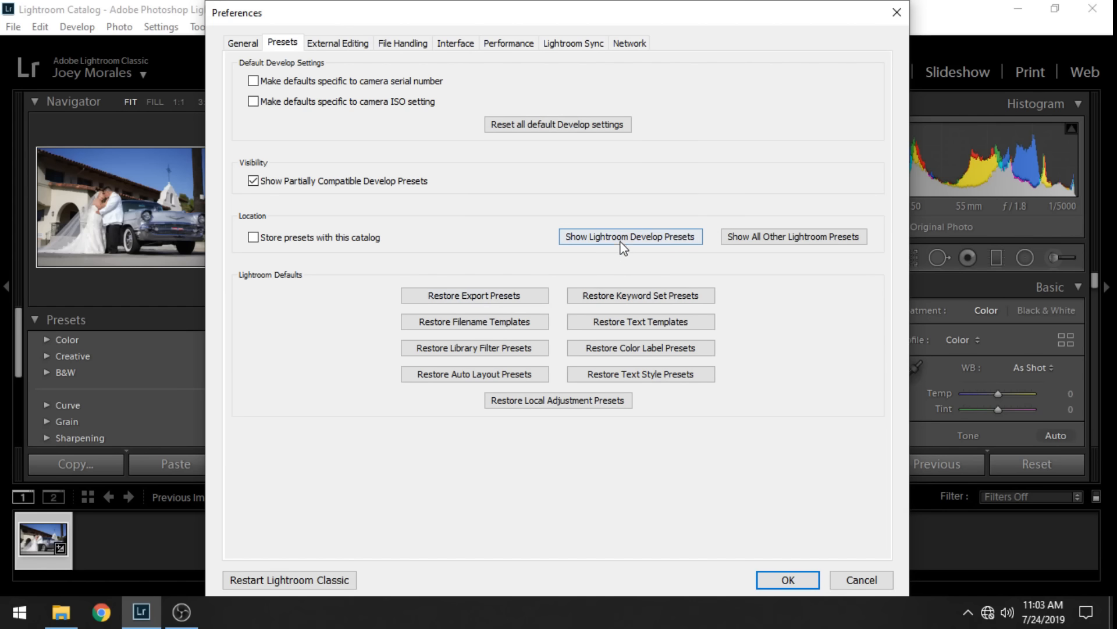
{"action": "mouse_move", "coordinate": [648, 239]}
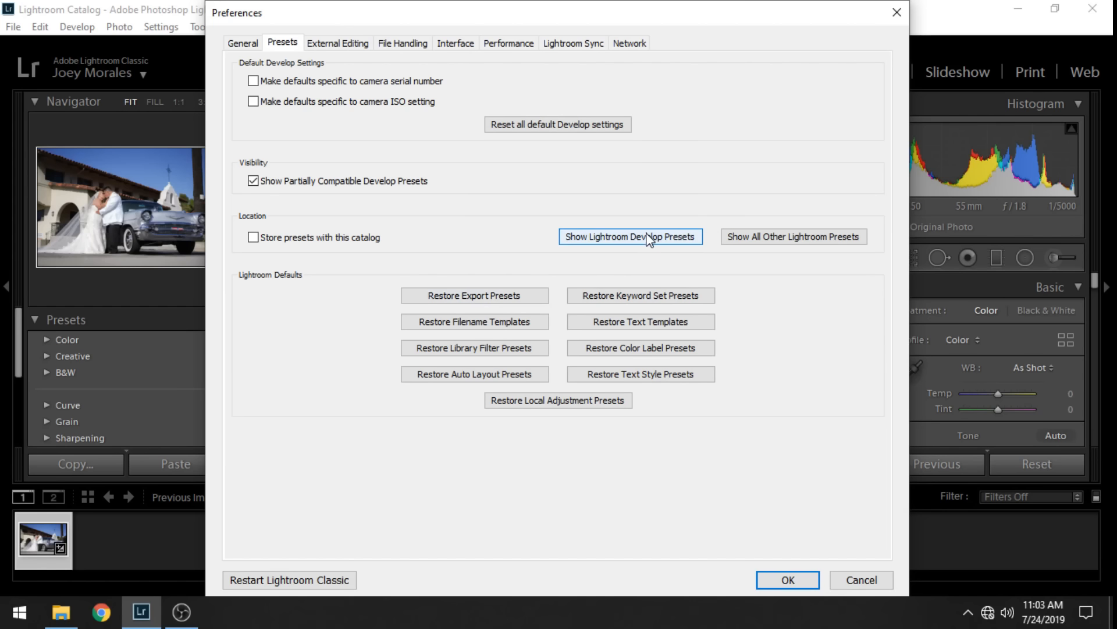
Reveal the Lightroom develop presets location and open the Settings folder.
{"action": "left_click", "coordinate": [630, 235]}
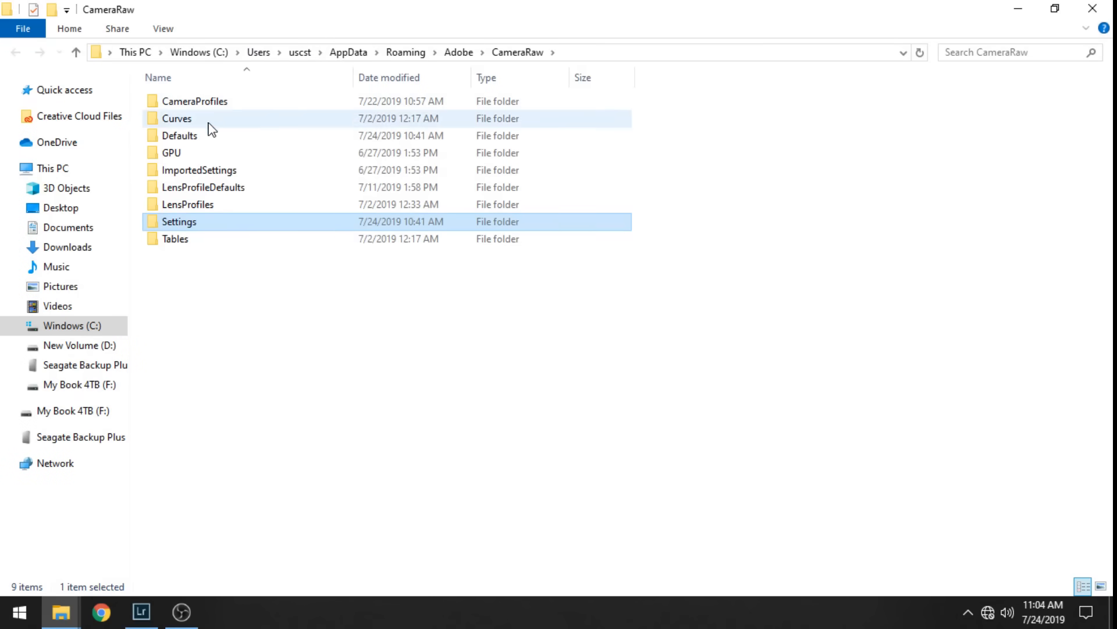
{"action": "double_click", "coordinate": [179, 222]}
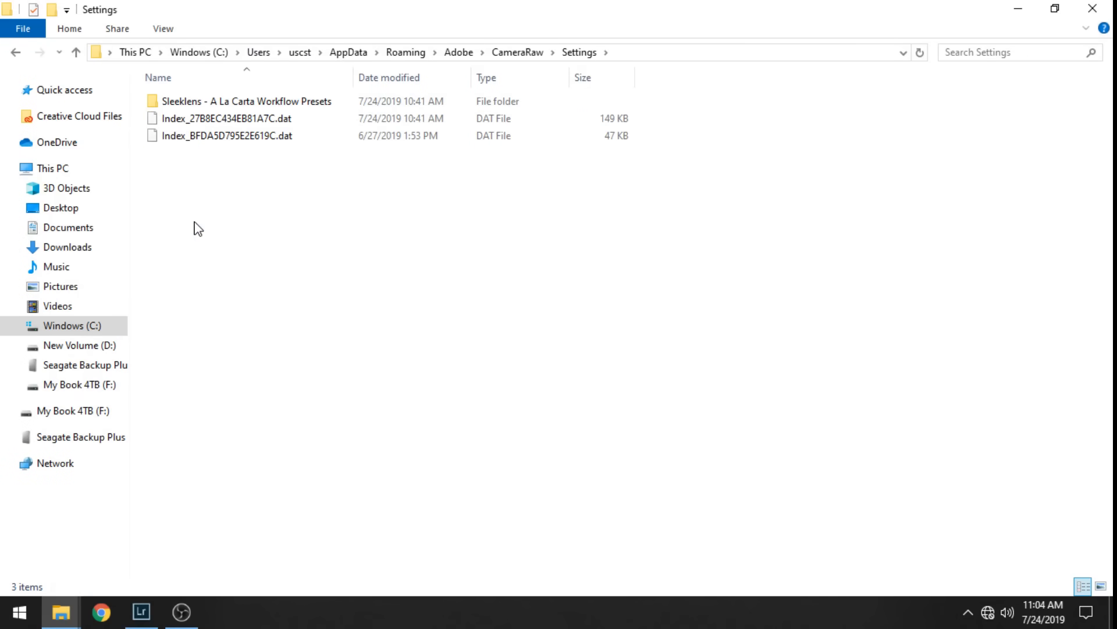
{"action": "mouse_move", "coordinate": [282, 198]}
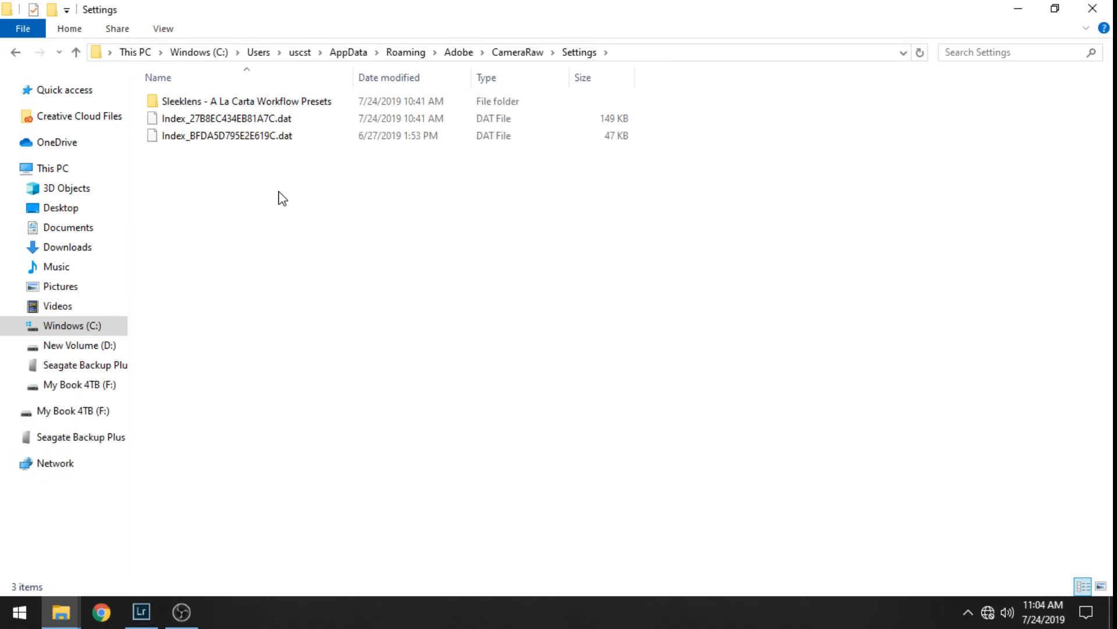
{"action": "mouse_move", "coordinate": [60, 611]}
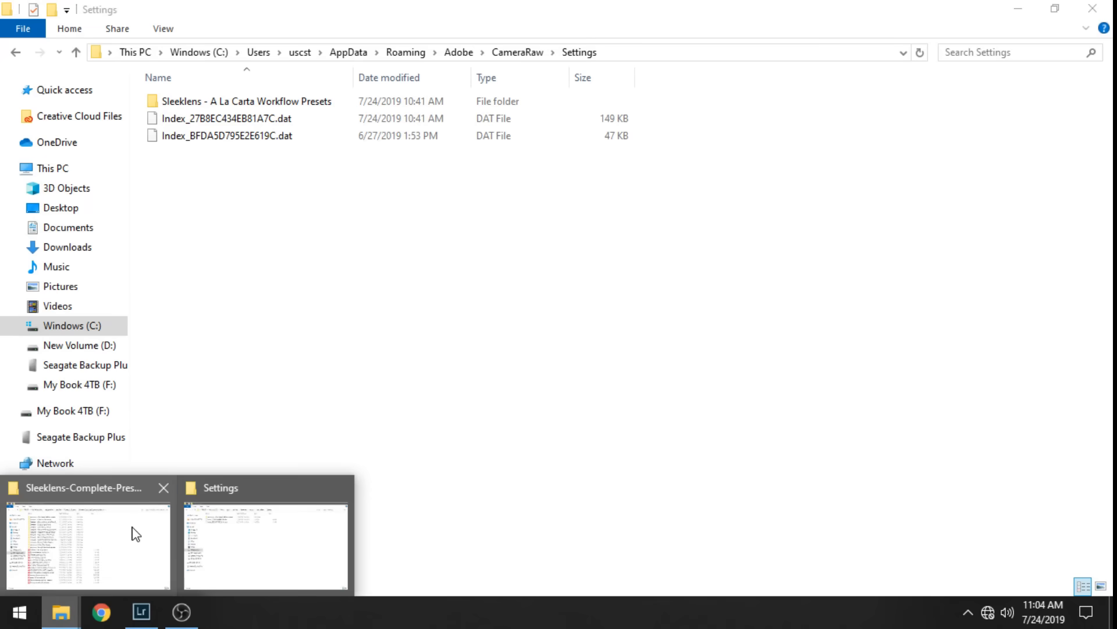
Open the Sleeklens - A Winter's Tale Presets folder in the download window.
{"action": "left_click", "coordinate": [88, 546]}
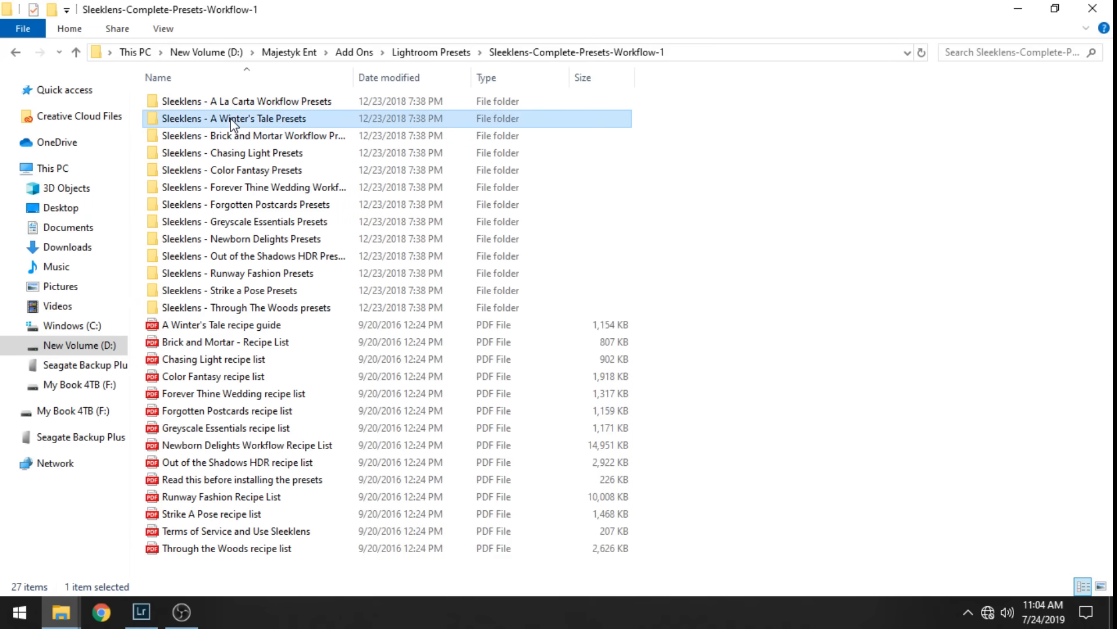
{"action": "double_click", "coordinate": [234, 118]}
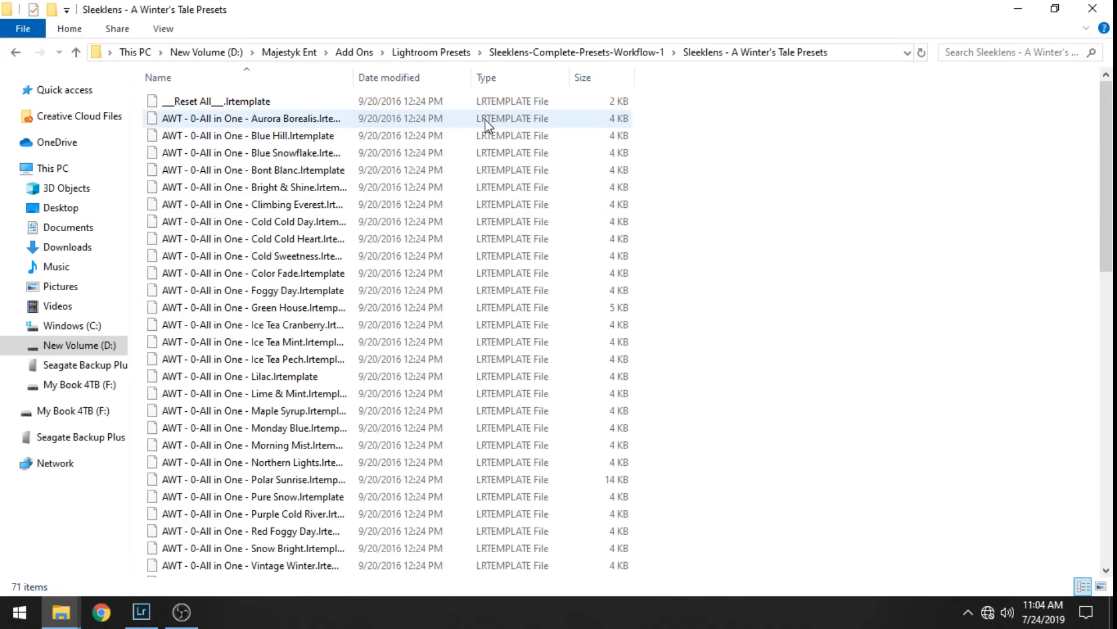
{"action": "left_click", "coordinate": [250, 152]}
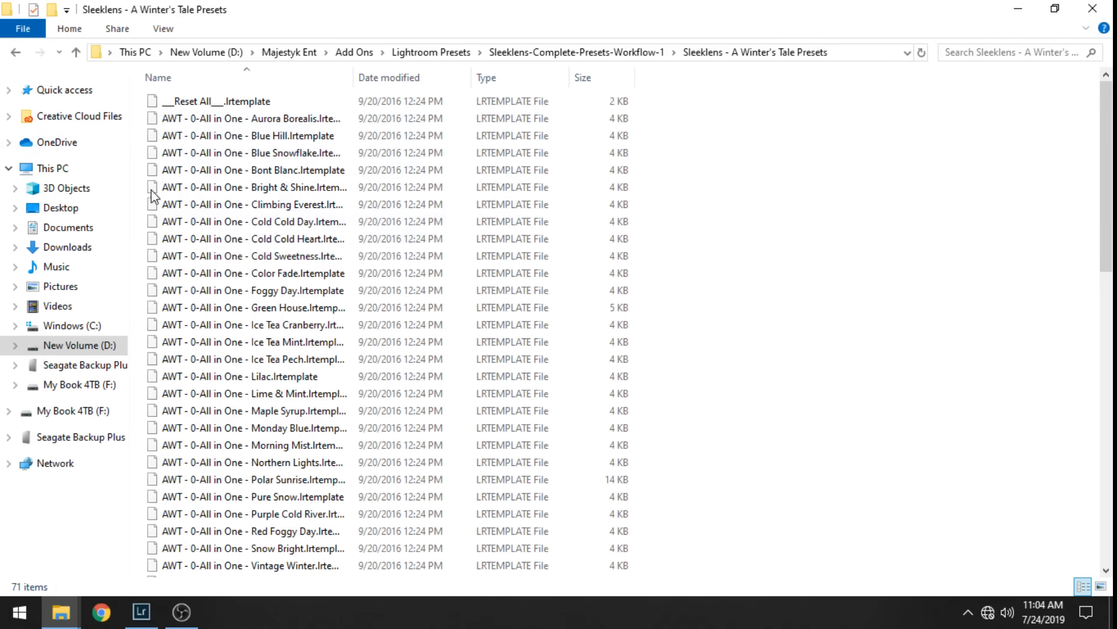
{"action": "left_click", "coordinate": [249, 531]}
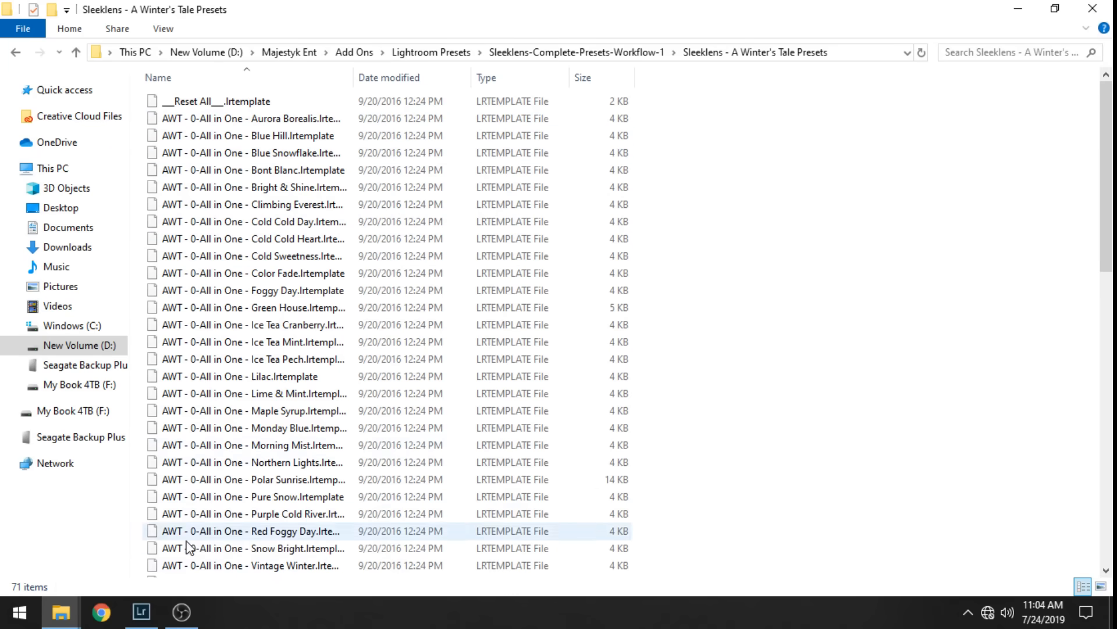
{"action": "left_click", "coordinate": [141, 612]}
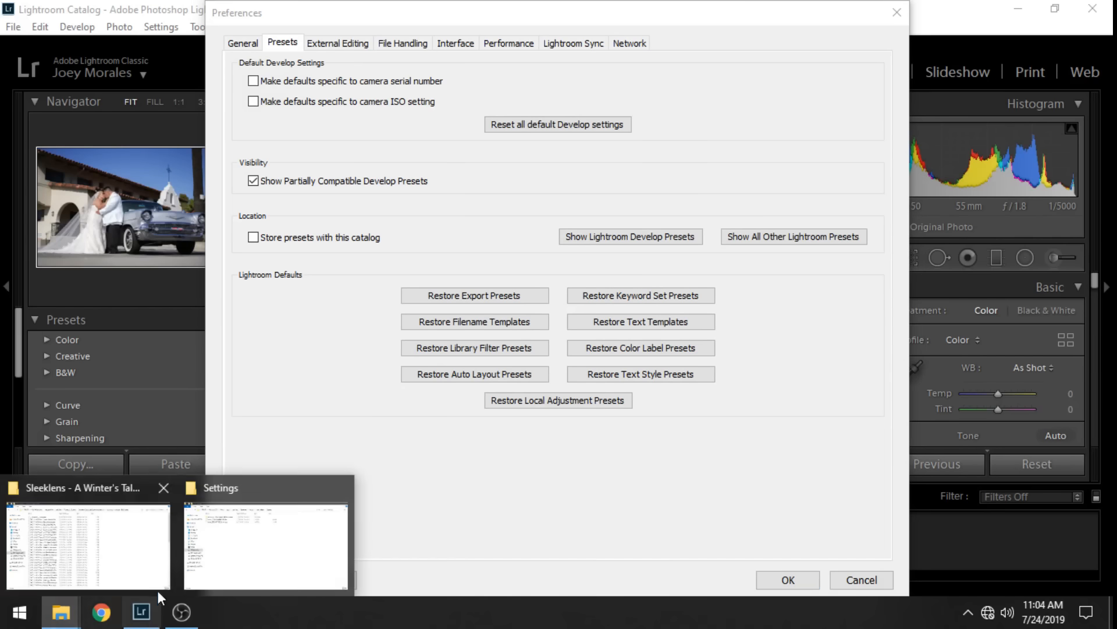
Navigate through Lightroom > Develop Presets into the User Presets folder.
{"action": "left_click", "coordinate": [266, 545]}
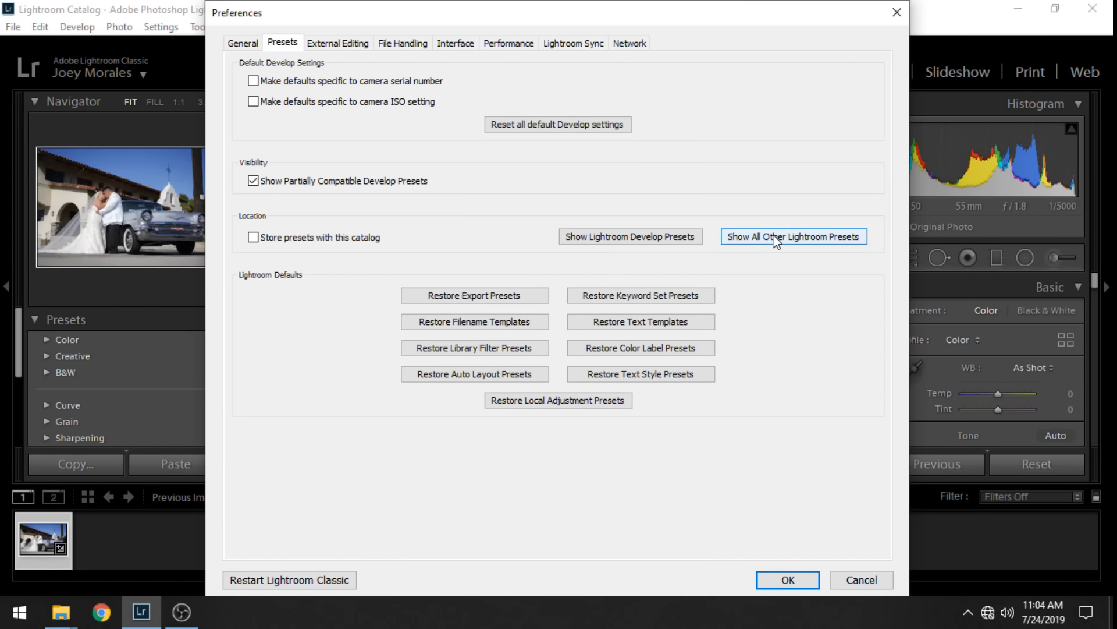
{"action": "mouse_move", "coordinate": [832, 247]}
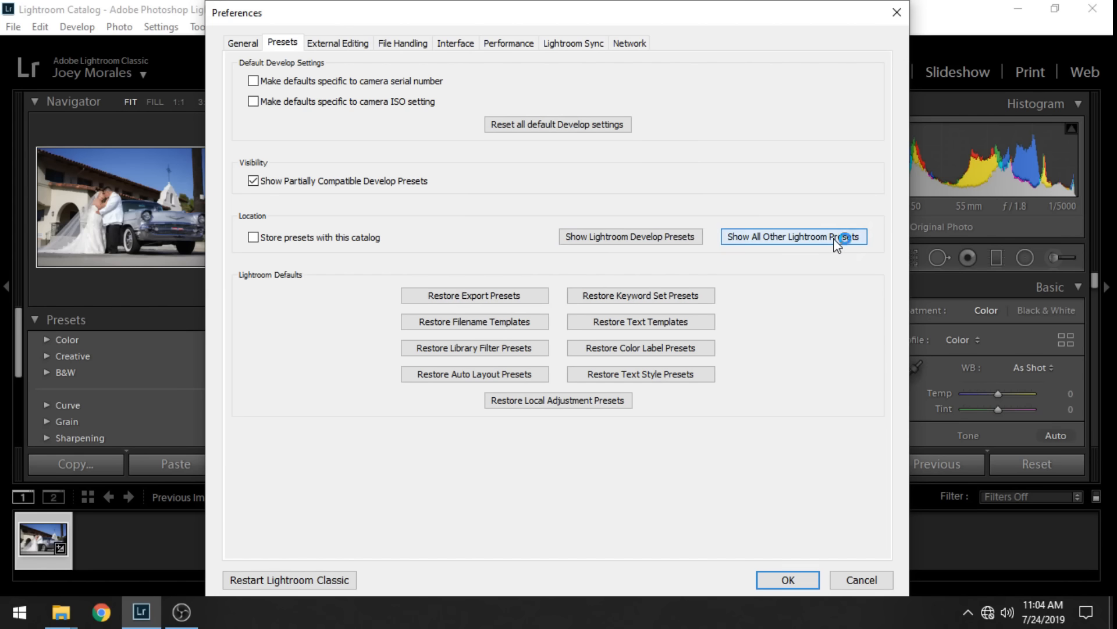
{"action": "left_click", "coordinate": [793, 236]}
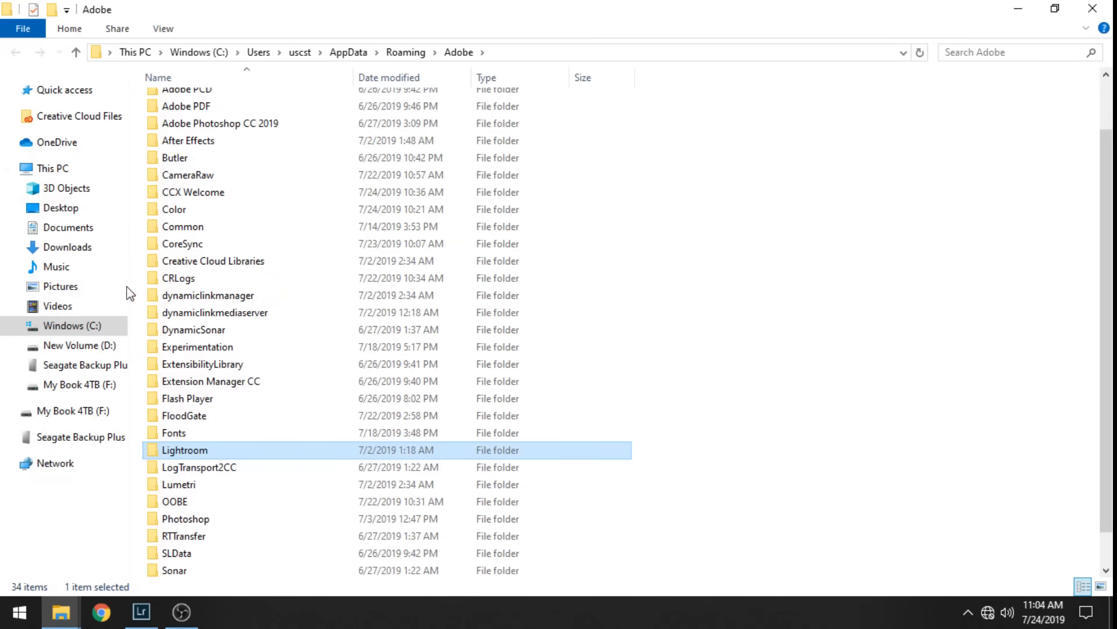
{"action": "mouse_move", "coordinate": [196, 456]}
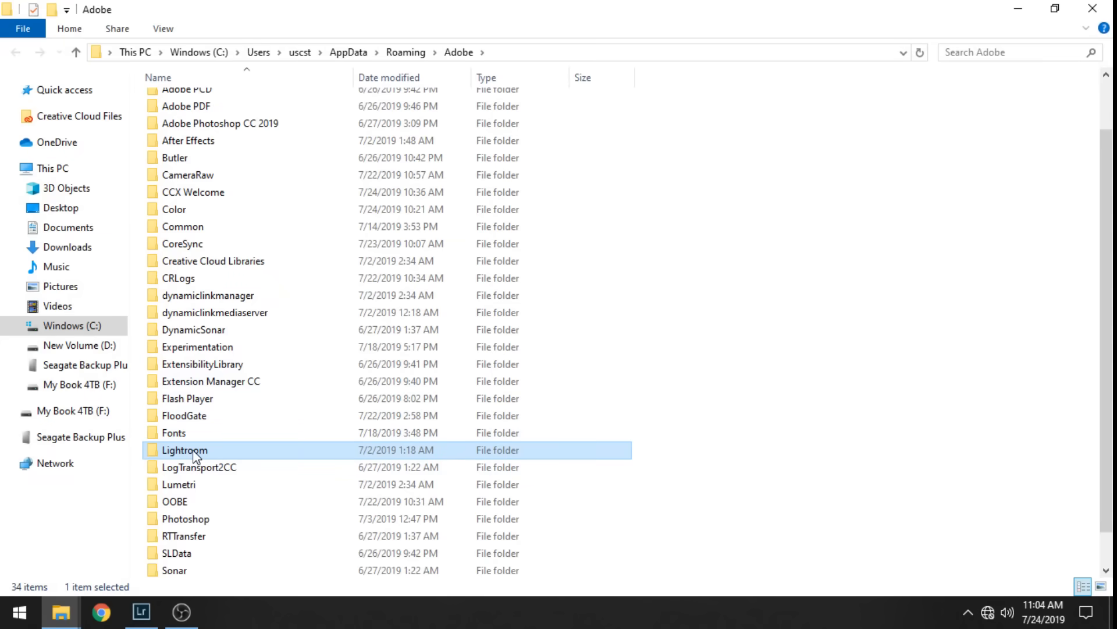
{"action": "double_click", "coordinate": [184, 450]}
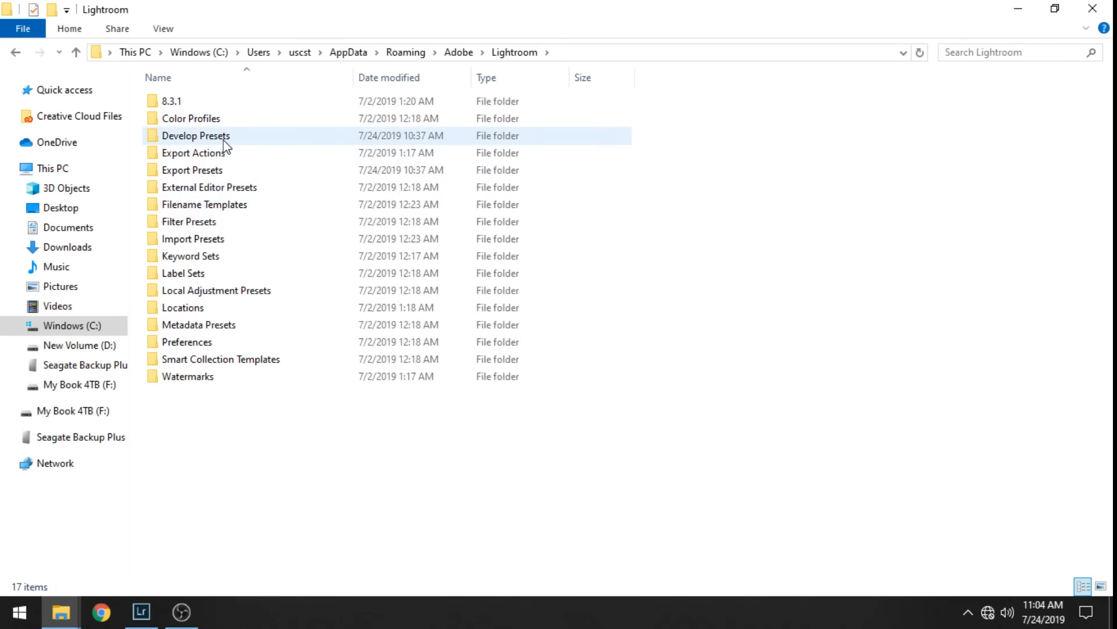
{"action": "double_click", "coordinate": [196, 135]}
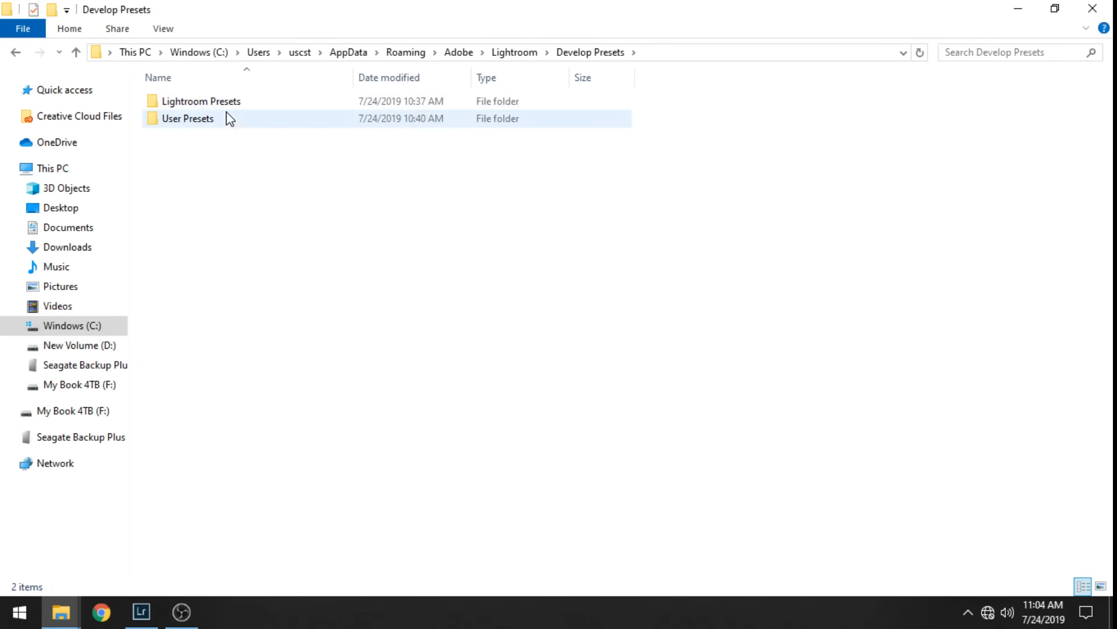
{"action": "left_click", "coordinate": [188, 118]}
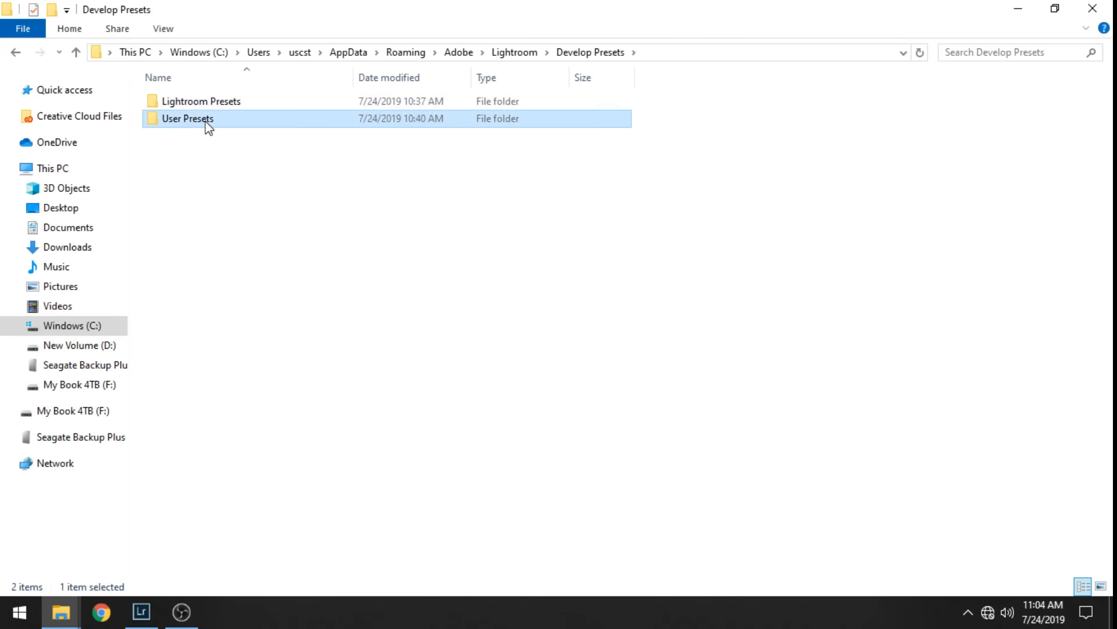
{"action": "double_click", "coordinate": [187, 118]}
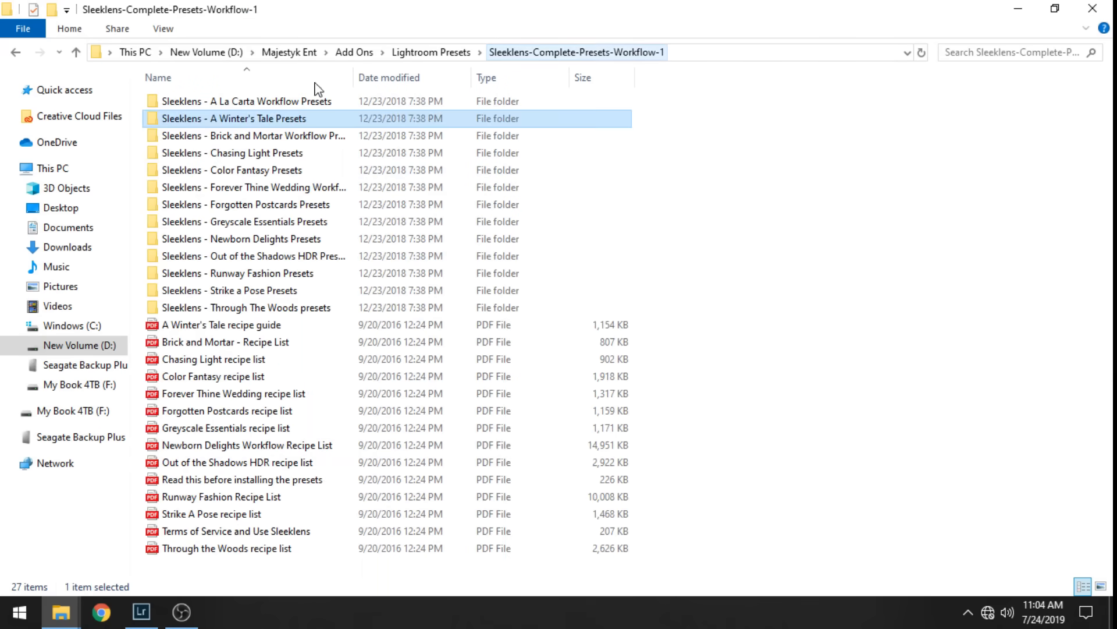
{"action": "mouse_move", "coordinate": [181, 225]}
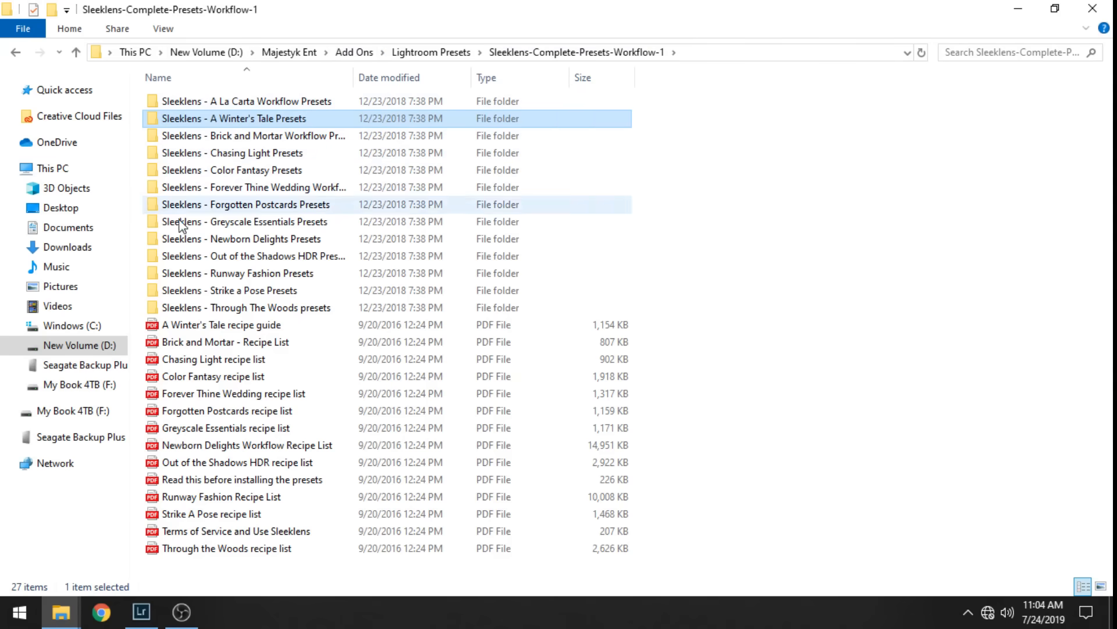
Copy the Winter's Tale Presets folder and move to the User Presets window.
{"action": "right_click", "coordinate": [232, 118]}
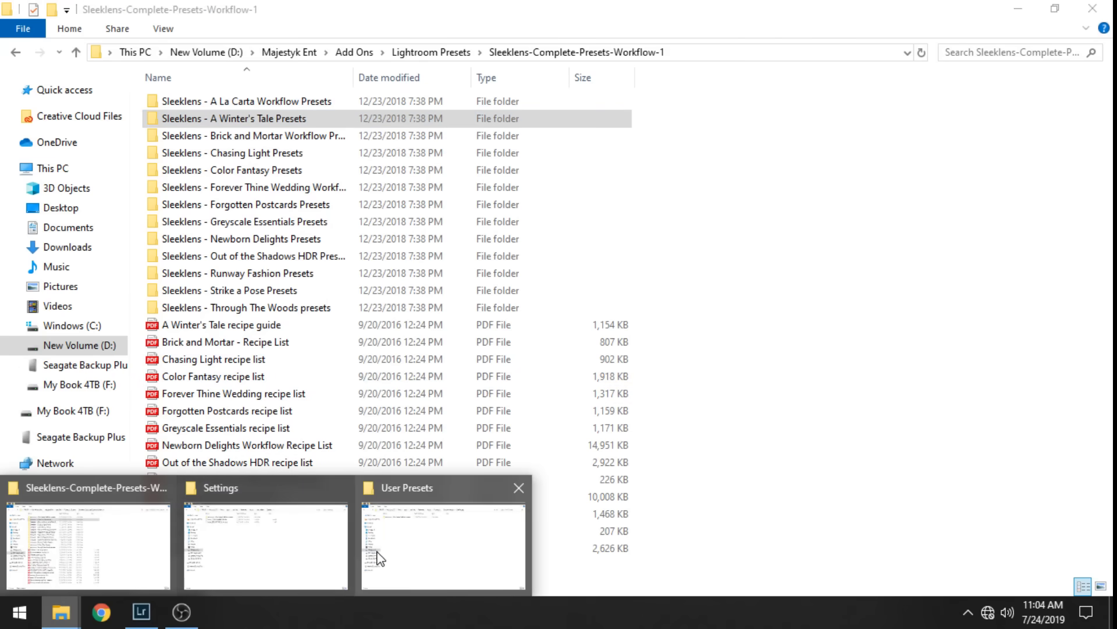
{"action": "left_click", "coordinate": [442, 542]}
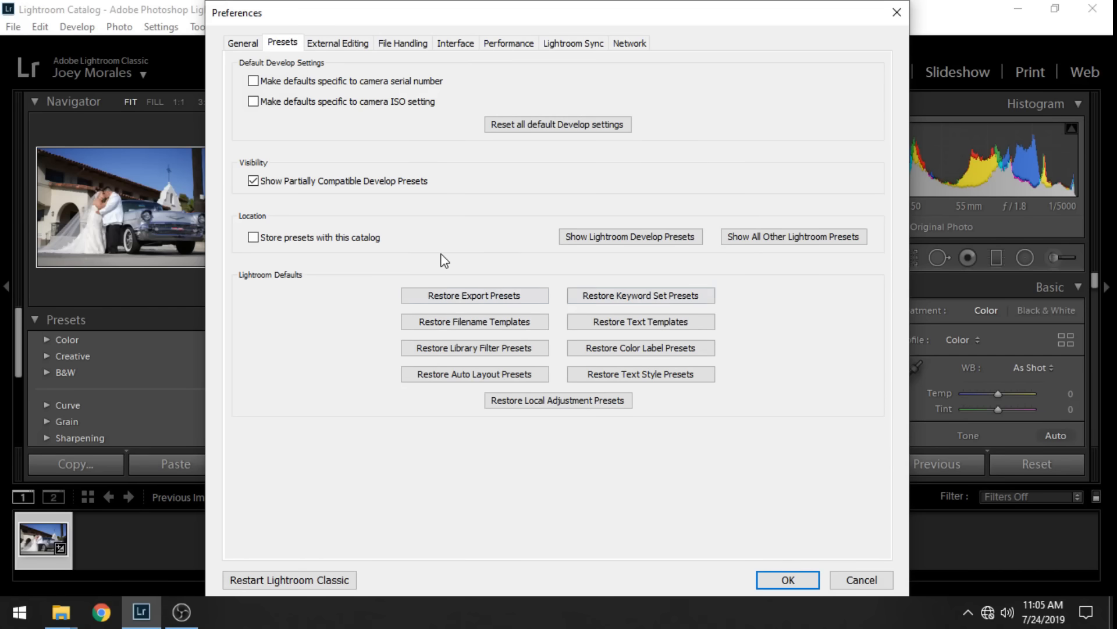
{"action": "mouse_move", "coordinate": [290, 580]}
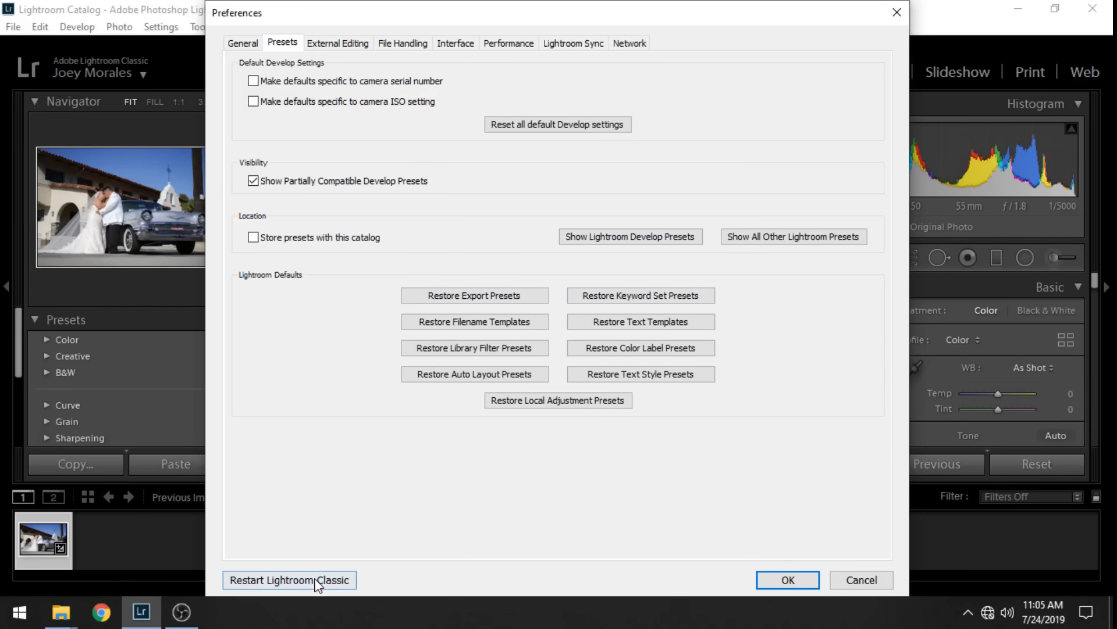
{"action": "mouse_move", "coordinate": [284, 583]}
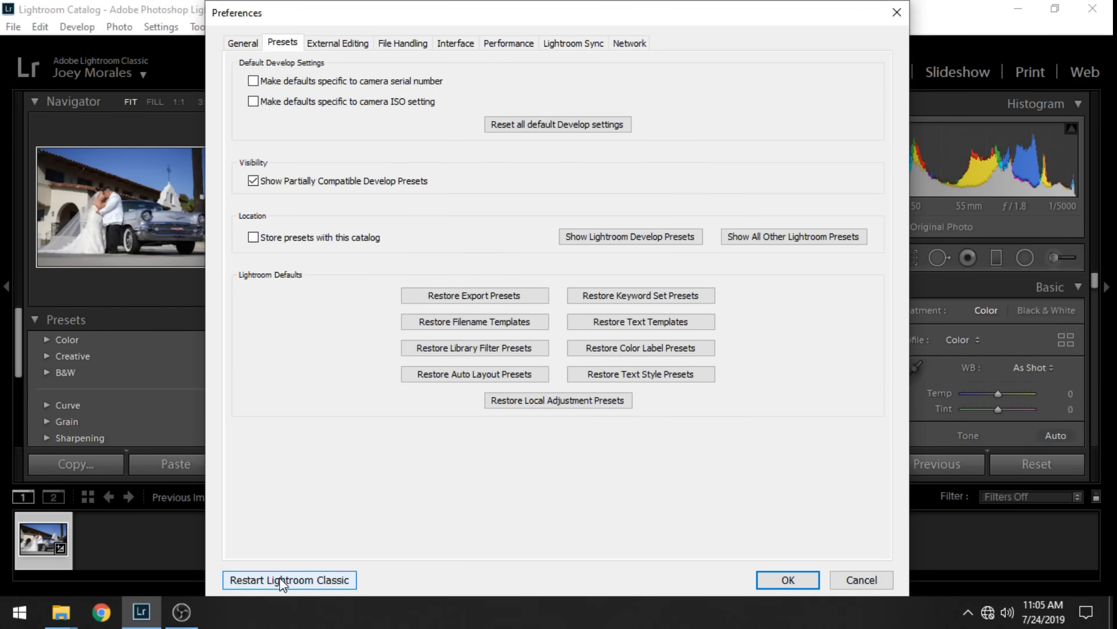
Restart Lightroom Classic and dismiss the XMP preset conversion notice.
{"action": "left_click", "coordinate": [787, 580]}
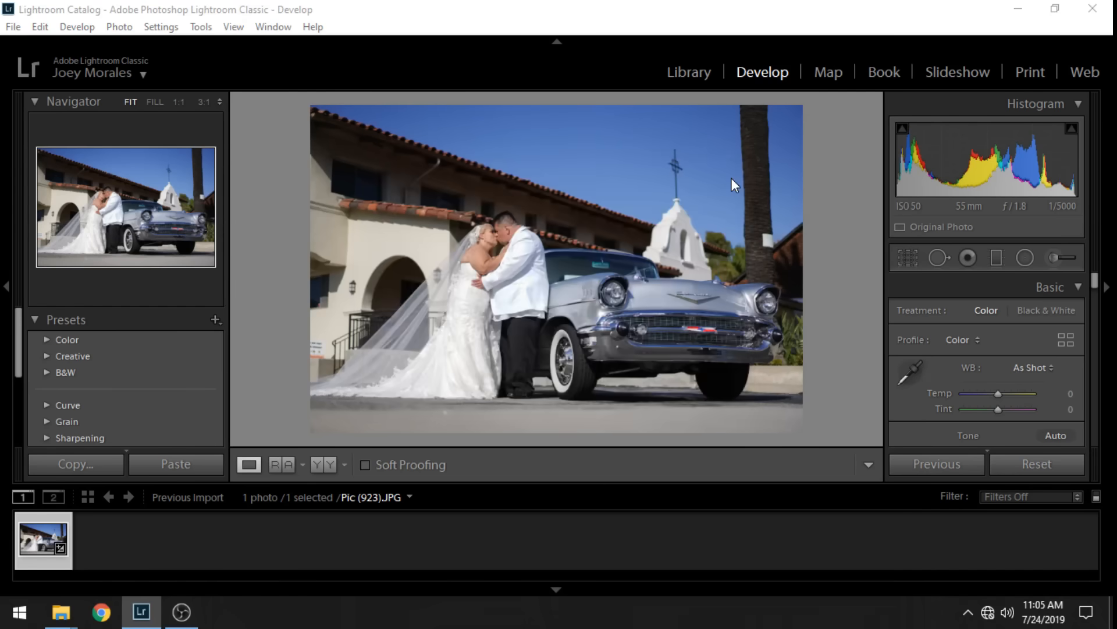
{"action": "left_click", "coordinate": [60, 611]}
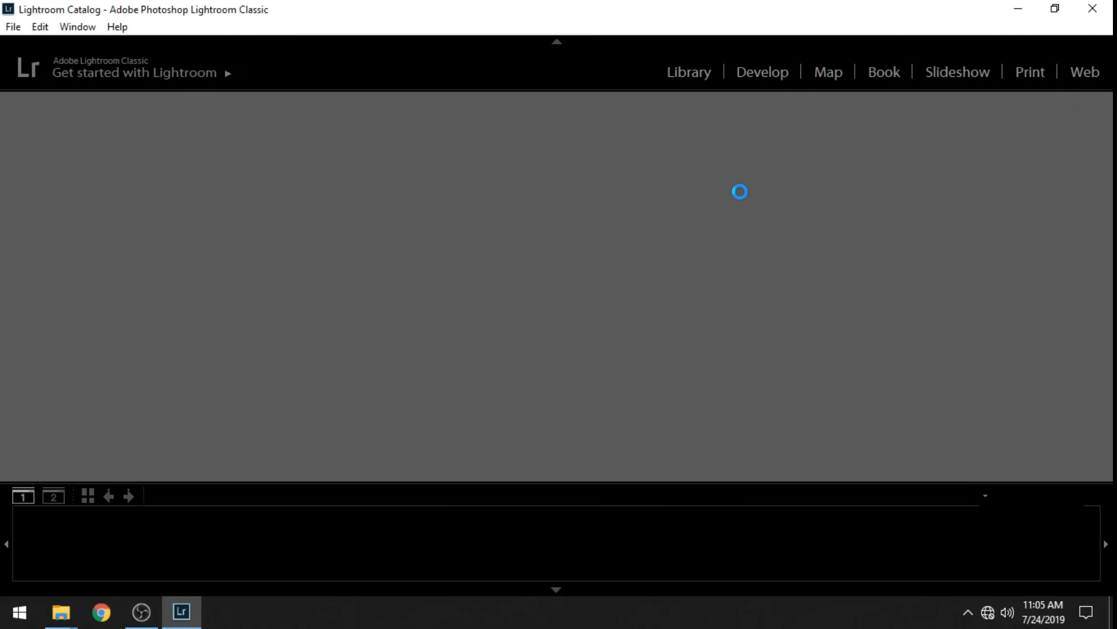
{"action": "left_click", "coordinate": [762, 72]}
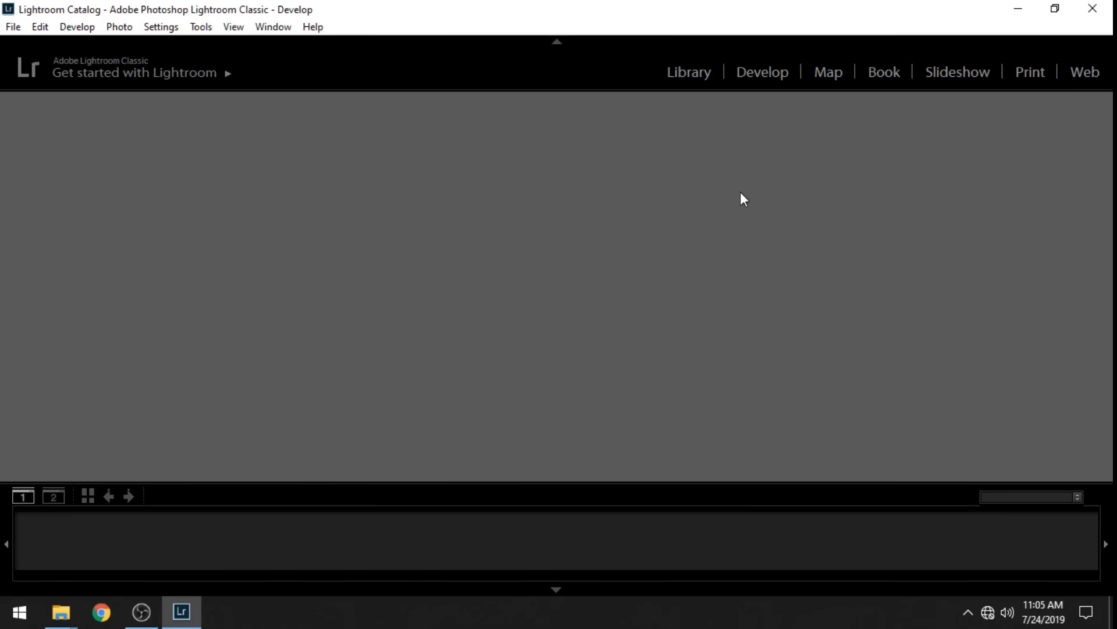
{"action": "mouse_move", "coordinate": [441, 287]}
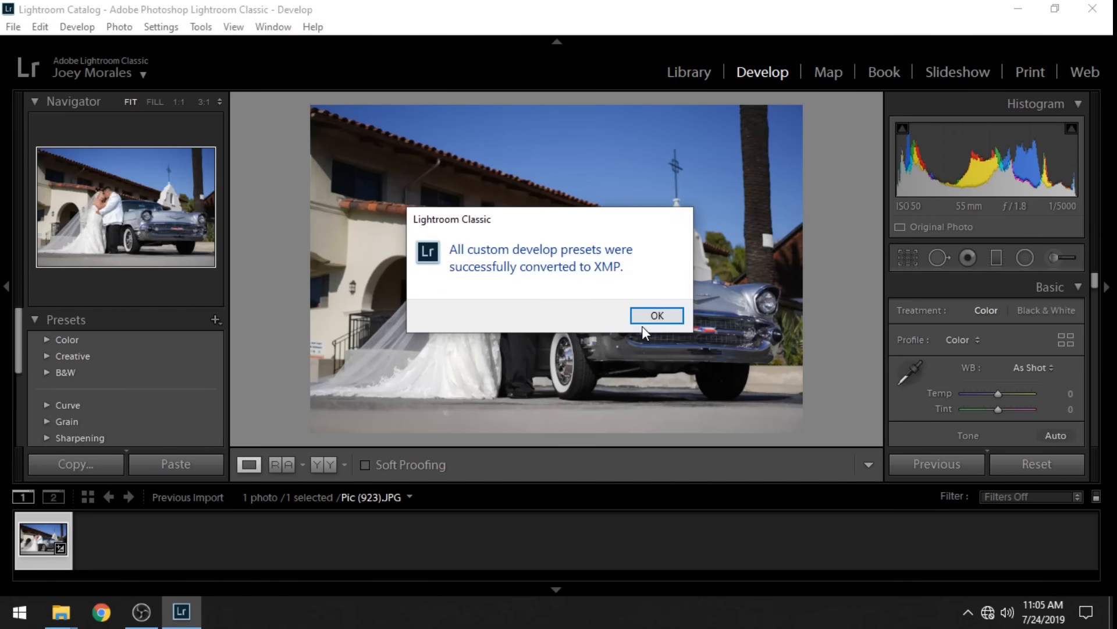
{"action": "left_click", "coordinate": [656, 315]}
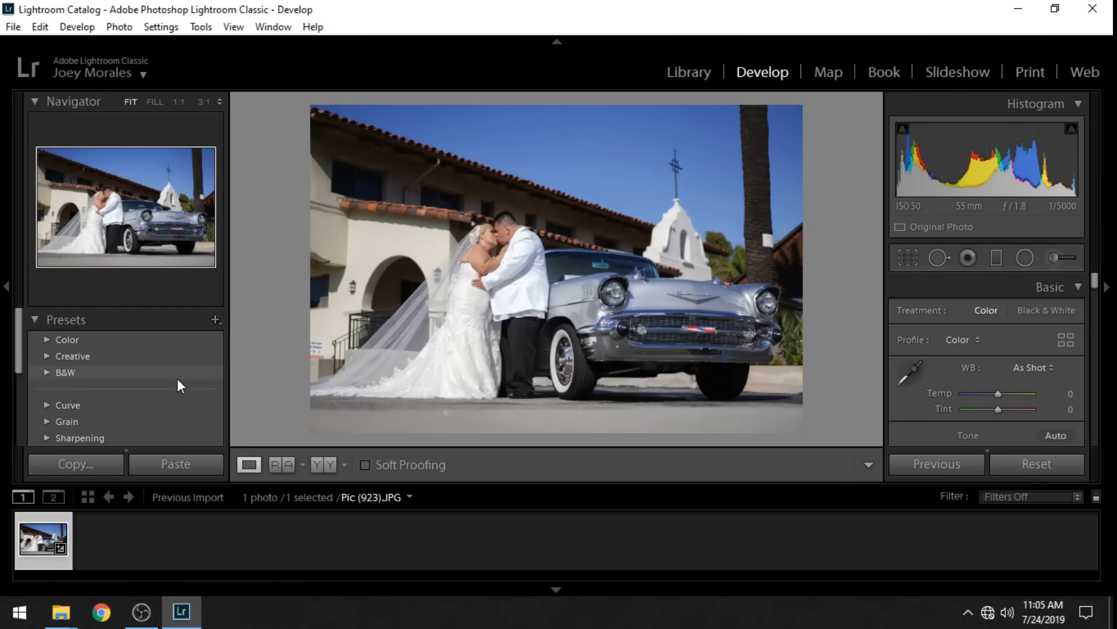
Preview two Winter's Tale presets on the wedding photo.
{"action": "scroll", "scroll_direction": "down", "scroll_amount": 3}
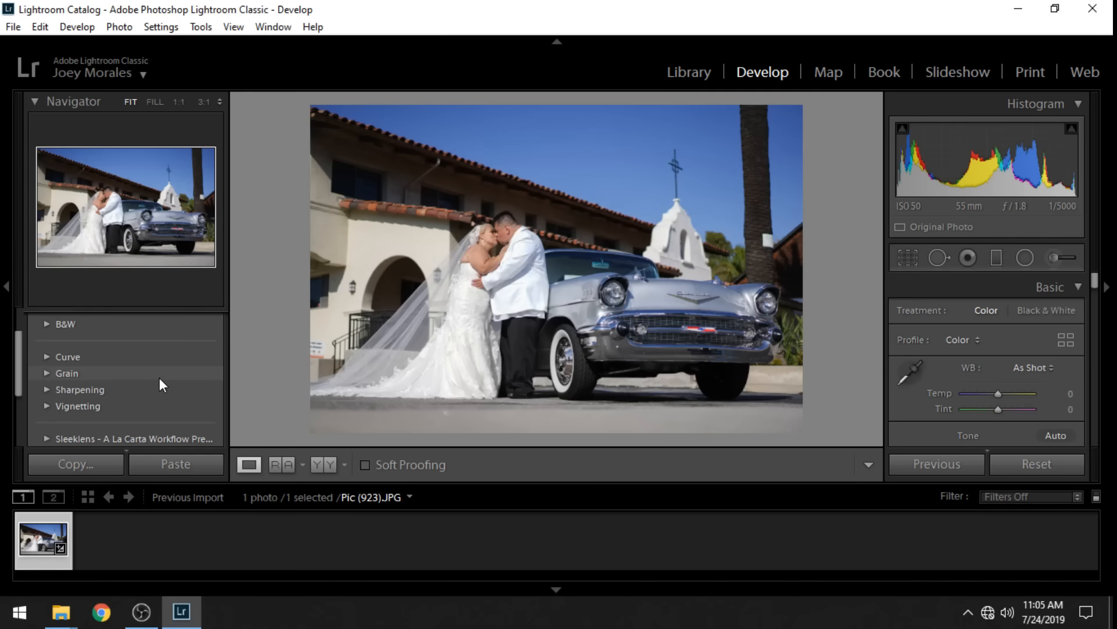
{"action": "scroll", "scroll_direction": "down", "scroll_amount": 3}
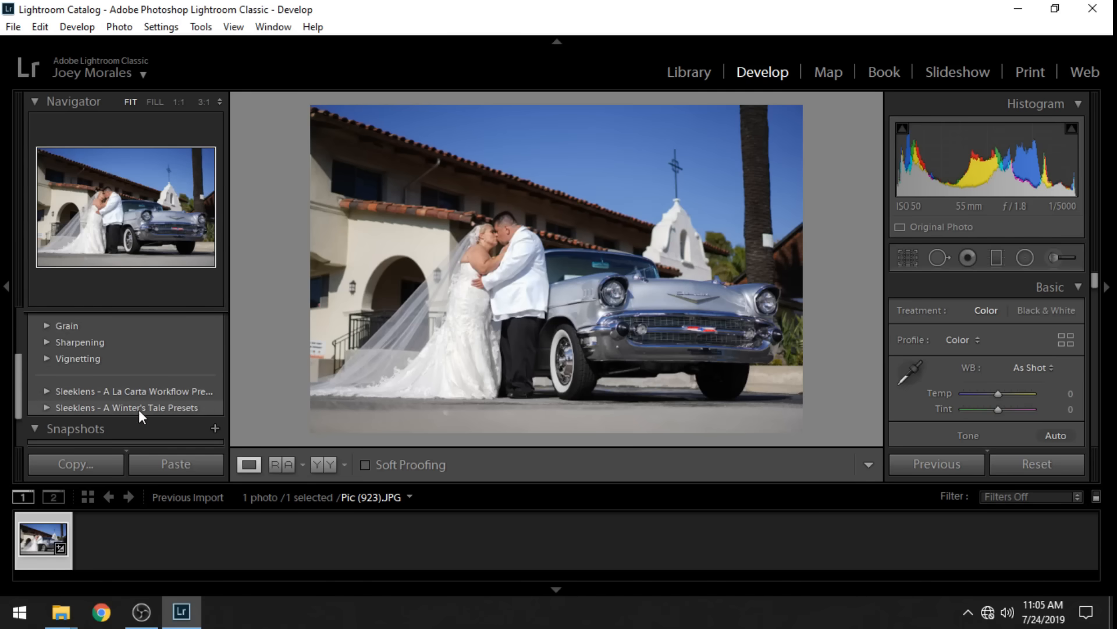
{"action": "mouse_move", "coordinate": [196, 415]}
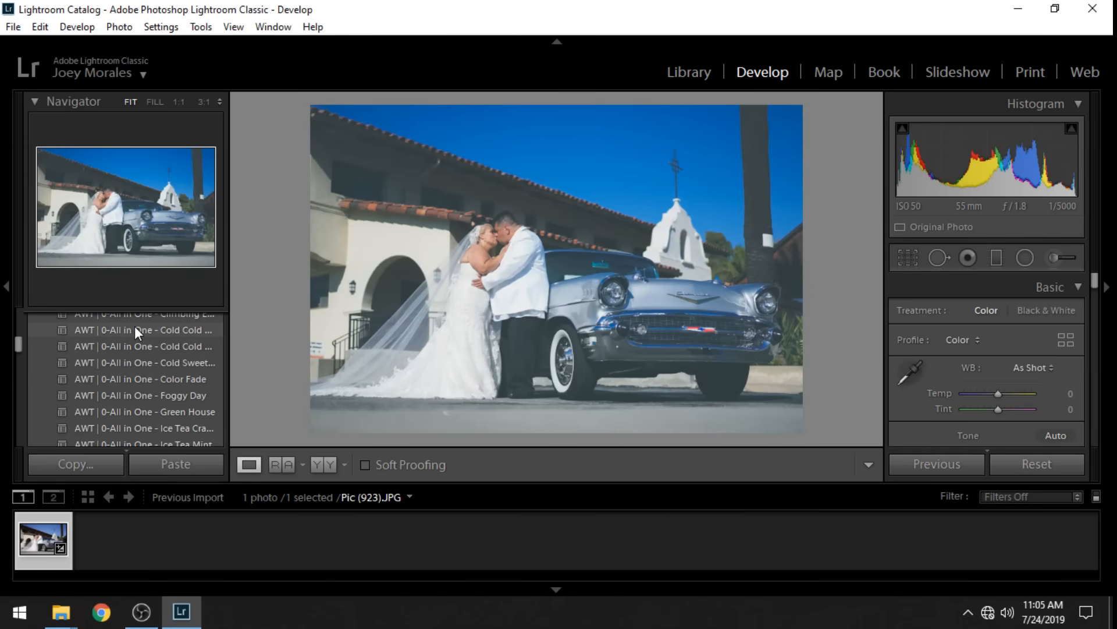
{"action": "left_click", "coordinate": [145, 346]}
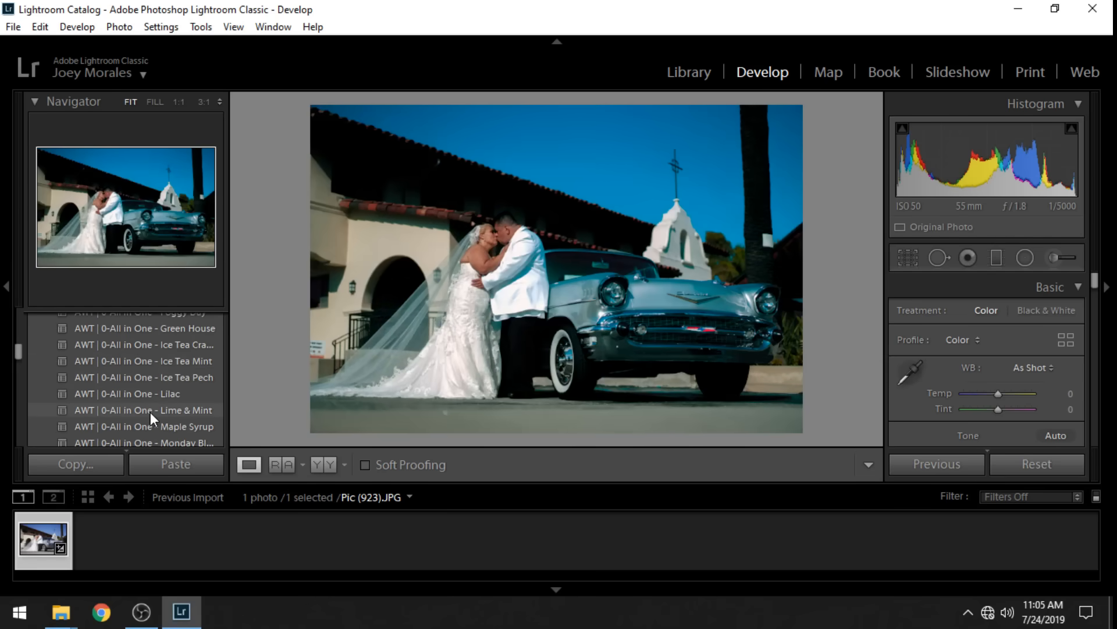
{"action": "left_click", "coordinate": [143, 344]}
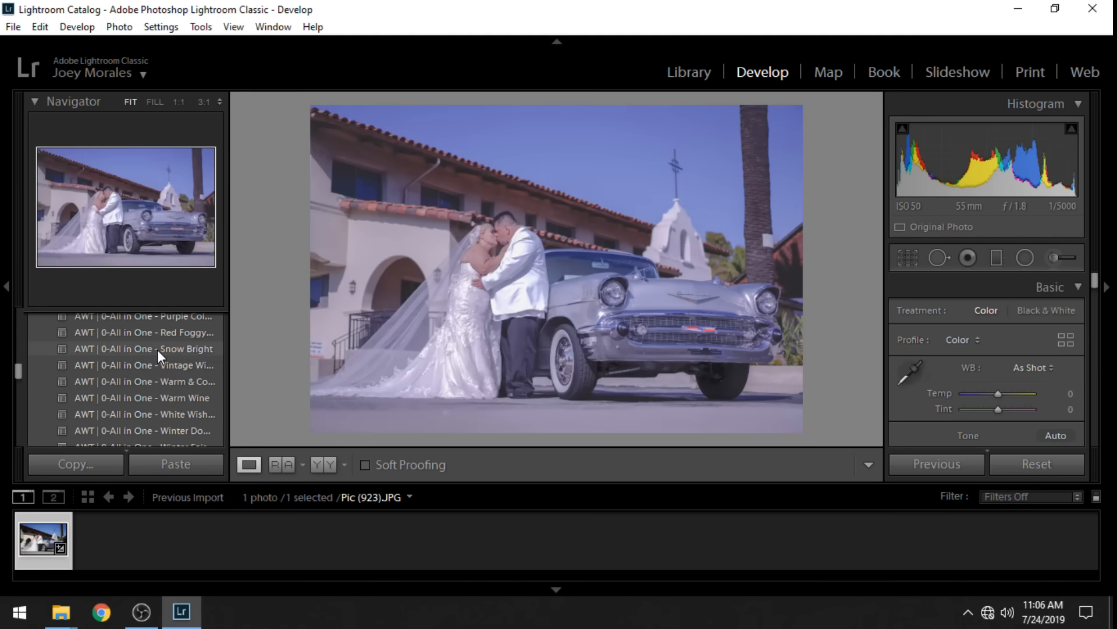
{"action": "scroll", "scroll_direction": "up", "scroll_amount": 3}
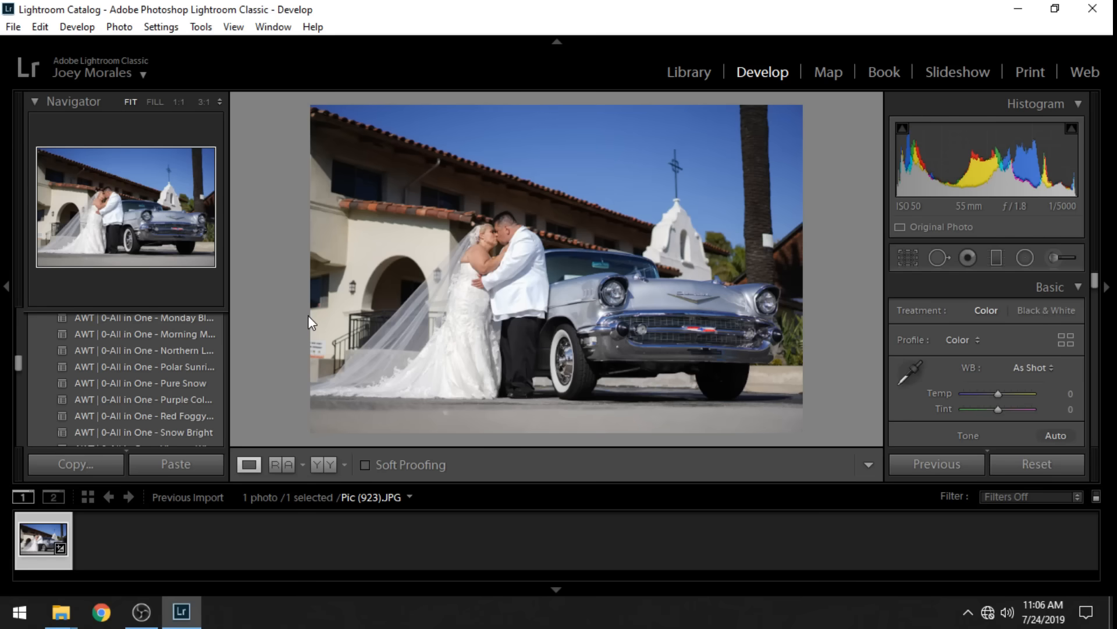
{"action": "mouse_move", "coordinate": [746, 235]}
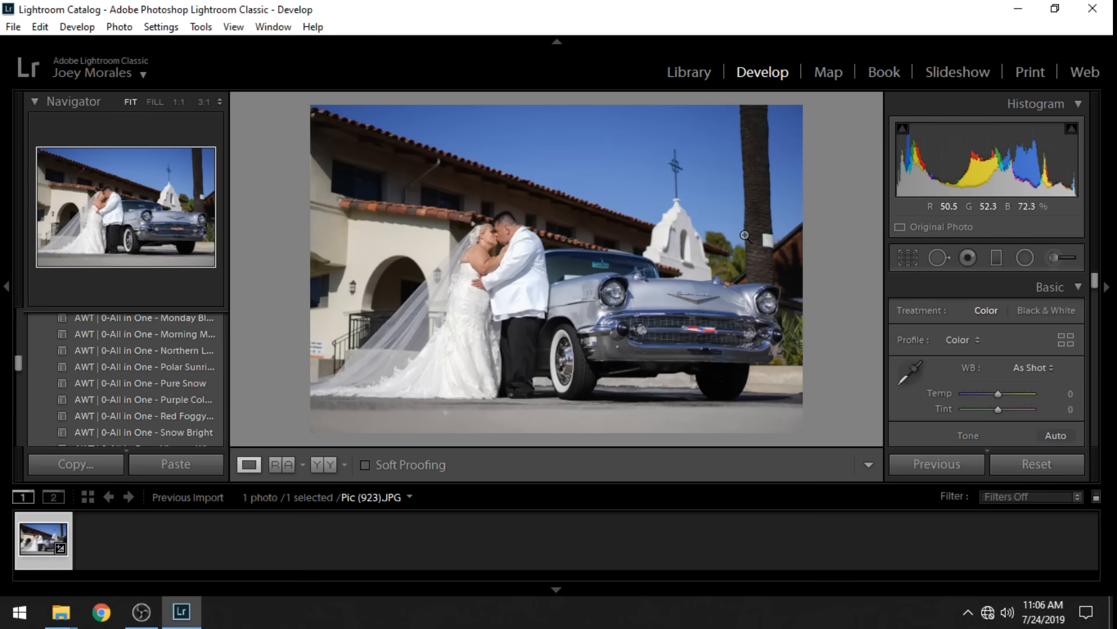